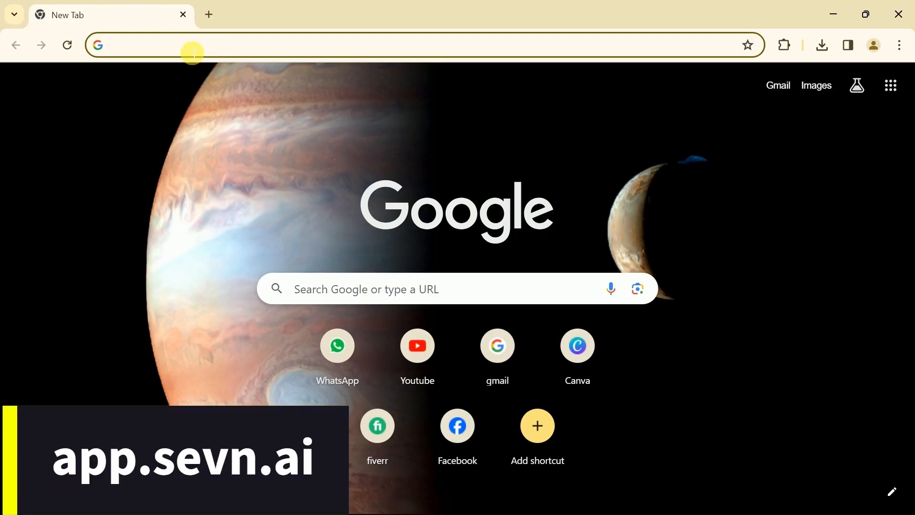
- Load the Sevn AI editor at app.sevn.ai in Chrome
text(app.sevn.ai/editor/f7b7201c-10b4-4f25-8835-0faed6de094a)
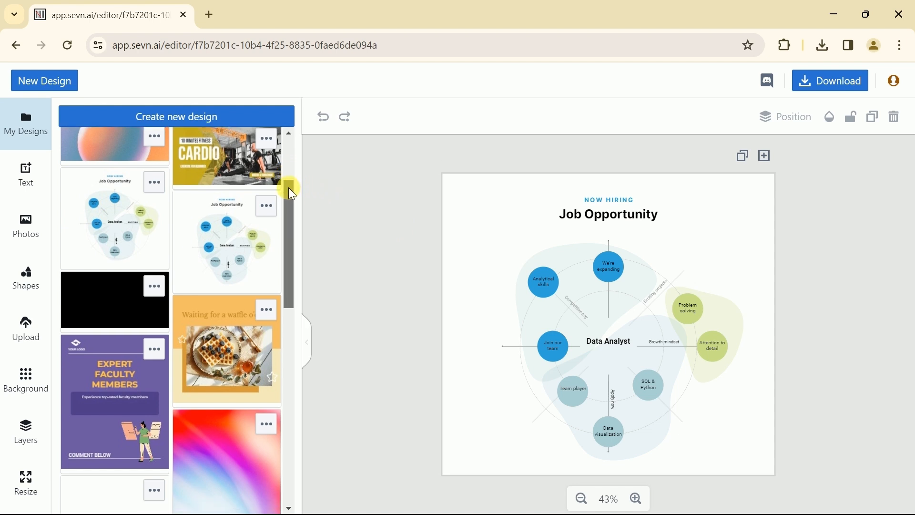
click(26, 478)
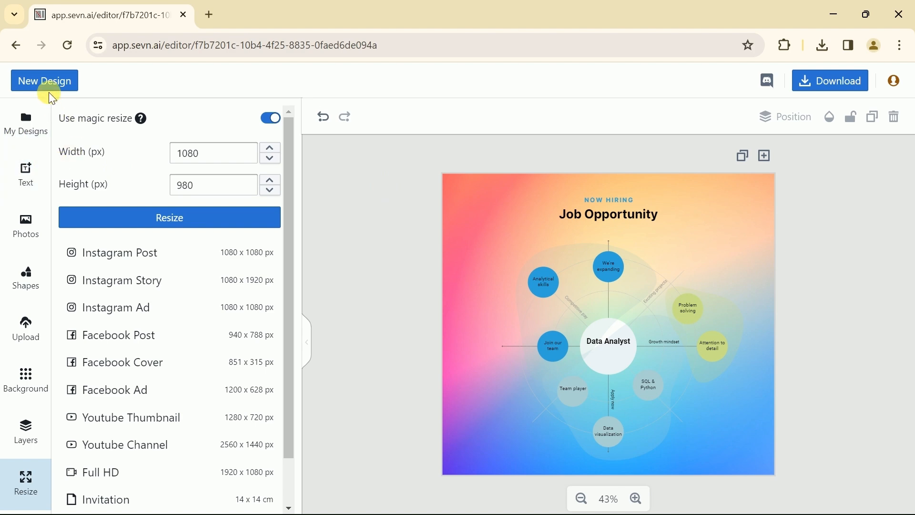
- Start a new design with the Instagram Post or Ad format and continue to the message step
click(44, 81)
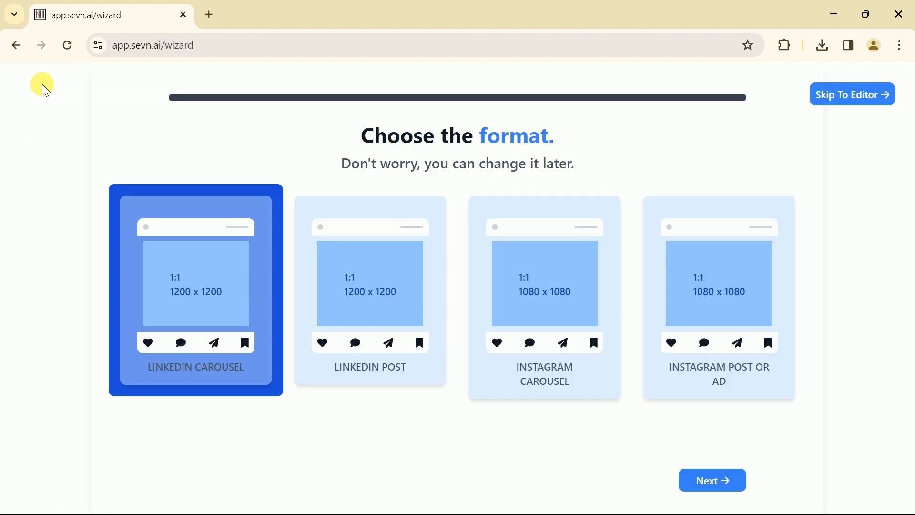
mouse_move(425, 271)
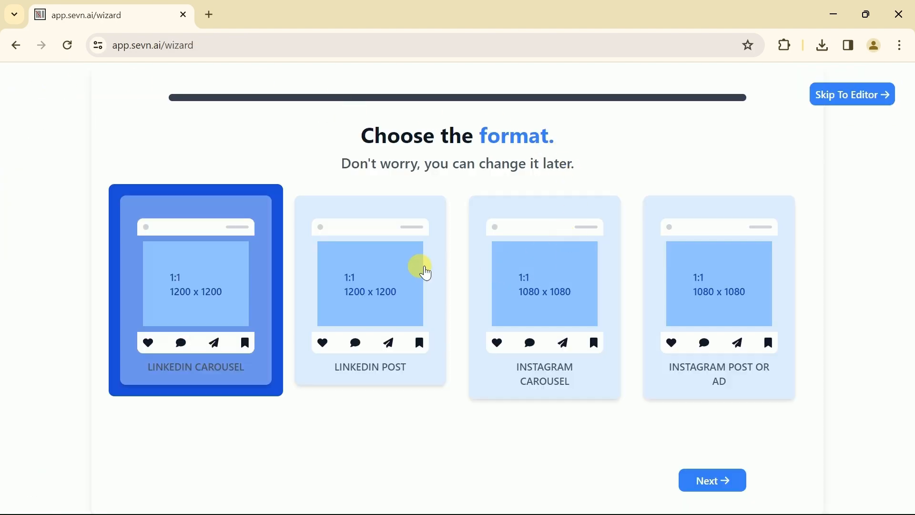
mouse_move(363, 419)
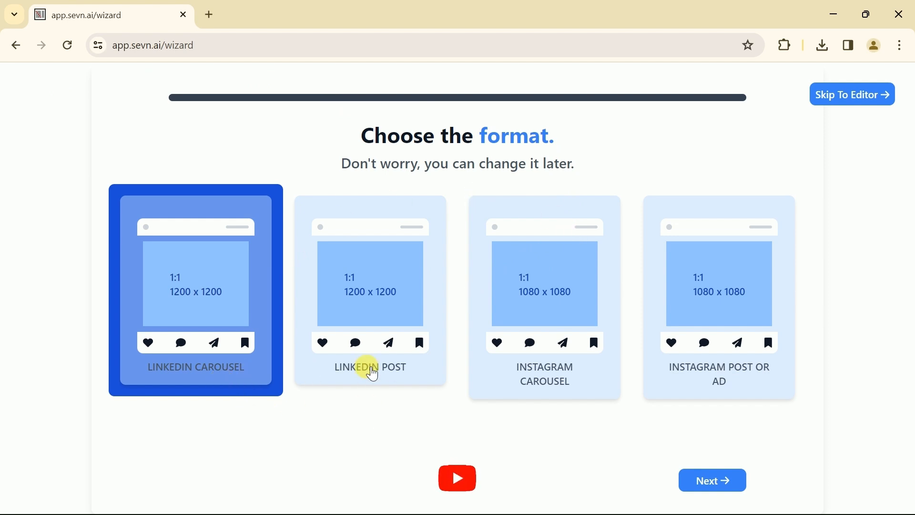
click(370, 292)
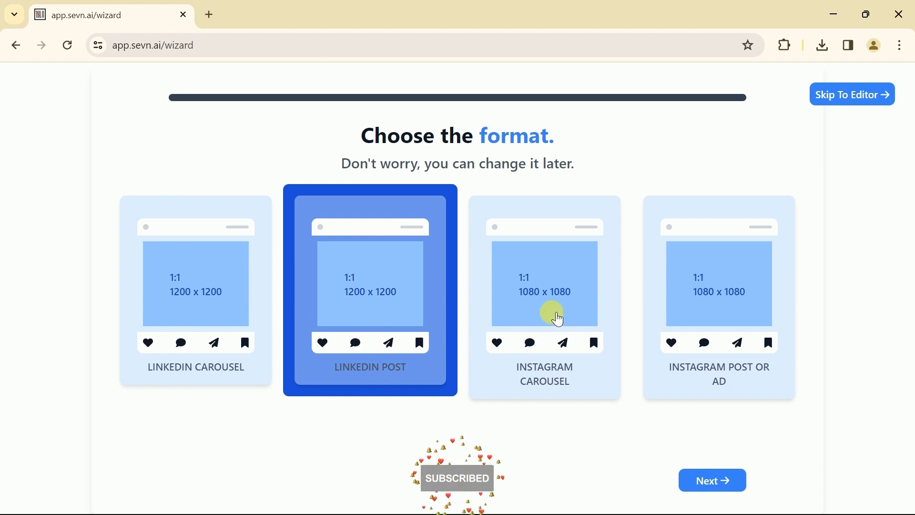
click(719, 295)
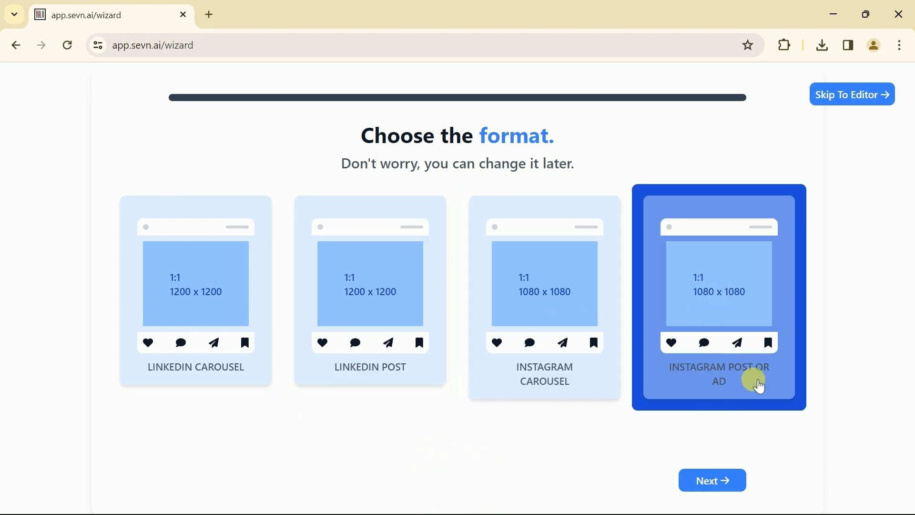
mouse_move(531, 207)
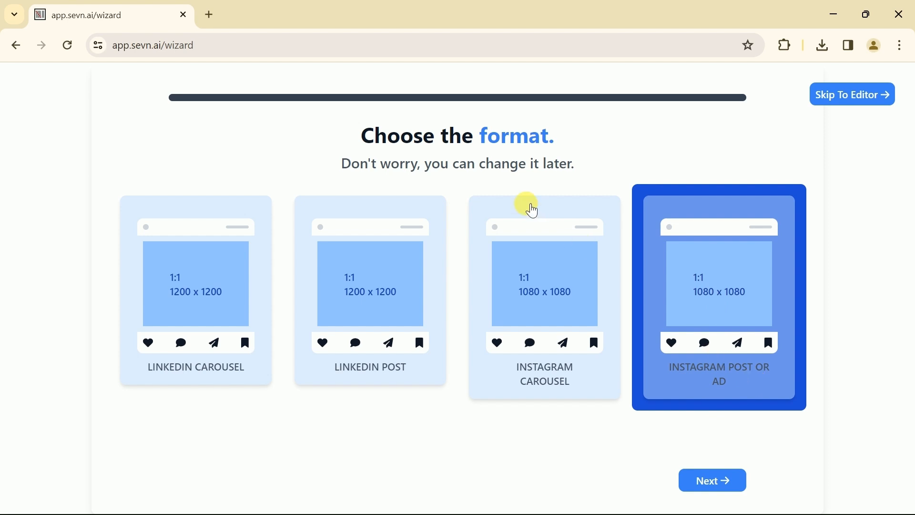
mouse_move(402, 163)
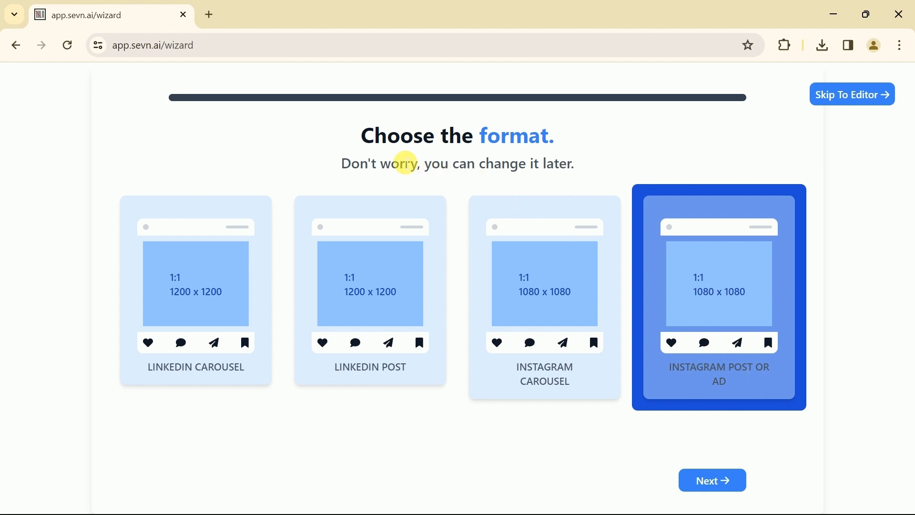
mouse_move(351, 170)
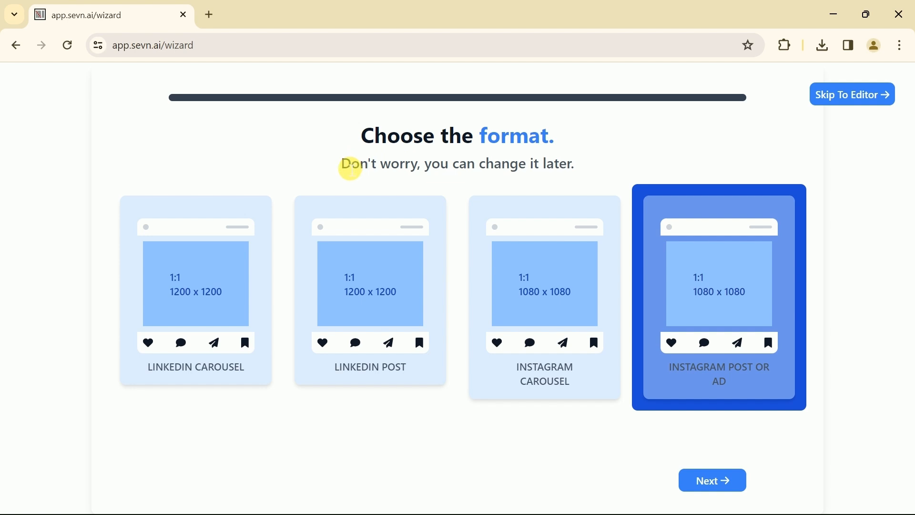
click(712, 480)
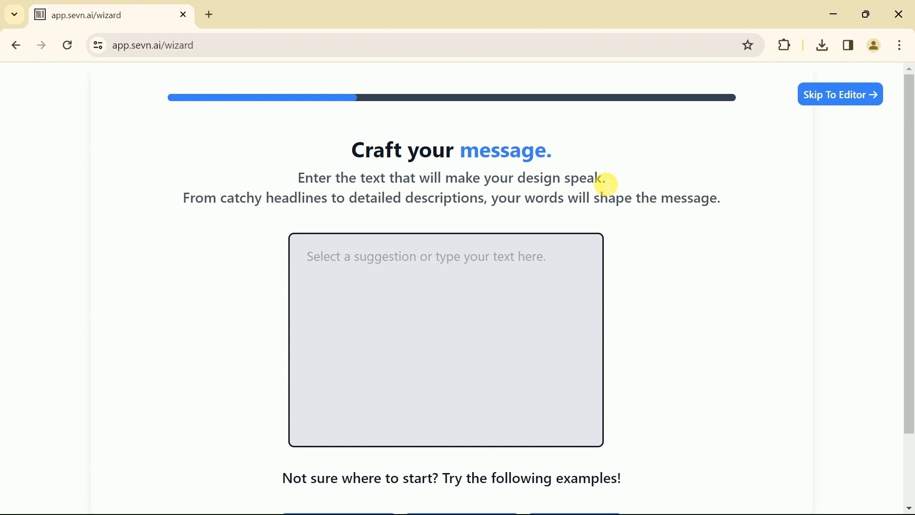
mouse_move(743, 172)
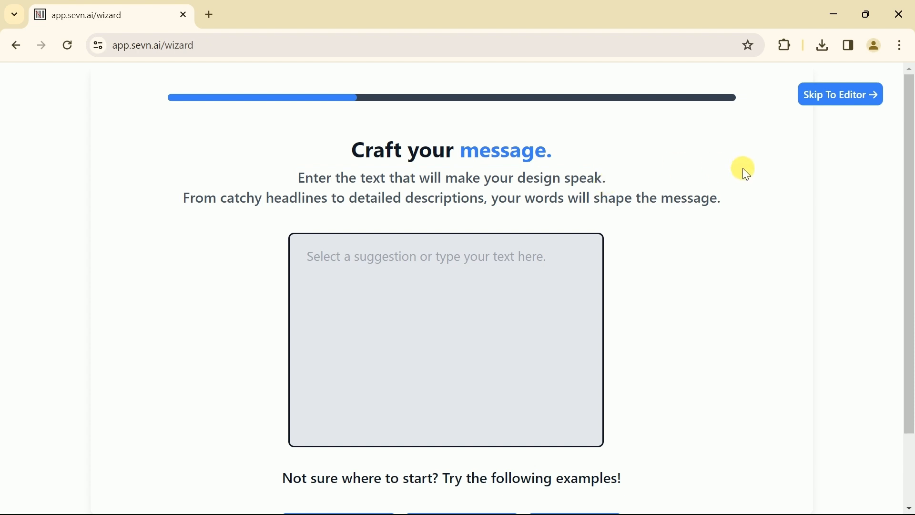
- Try the Summer Collection and Eco-Friendly Cloud examples, then enter the four numbered Delayed Gratification tips
scroll(down, 3)
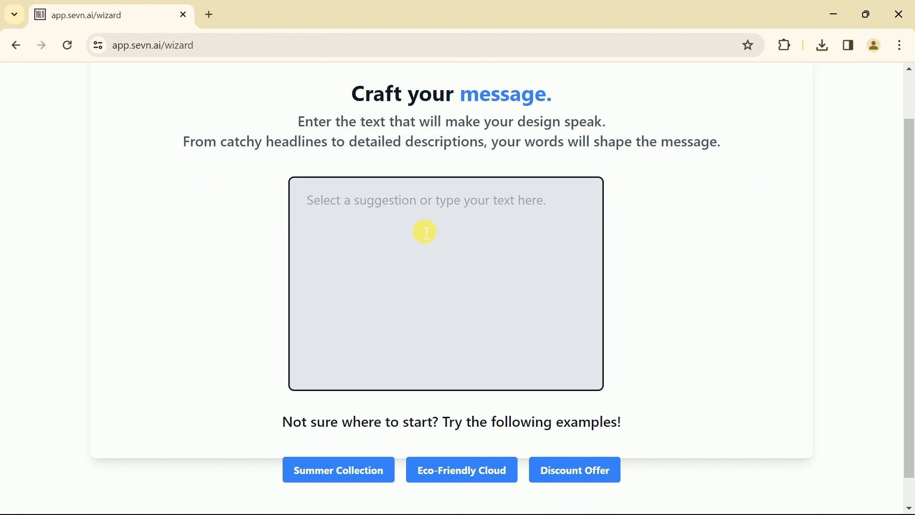
mouse_move(341, 472)
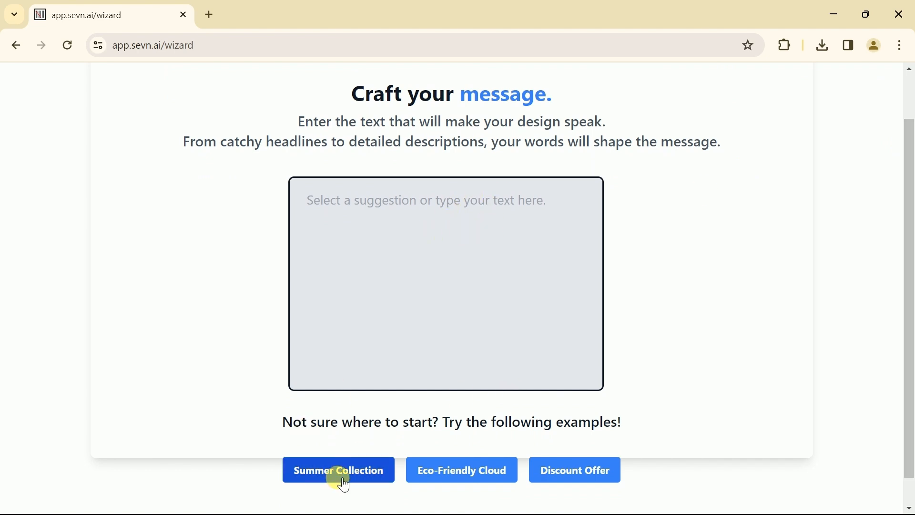
click(461, 470)
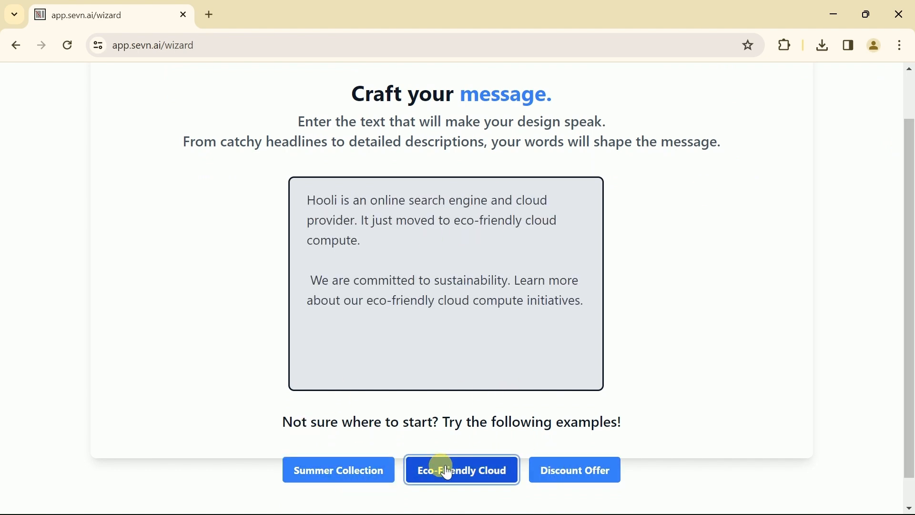
click(337, 469)
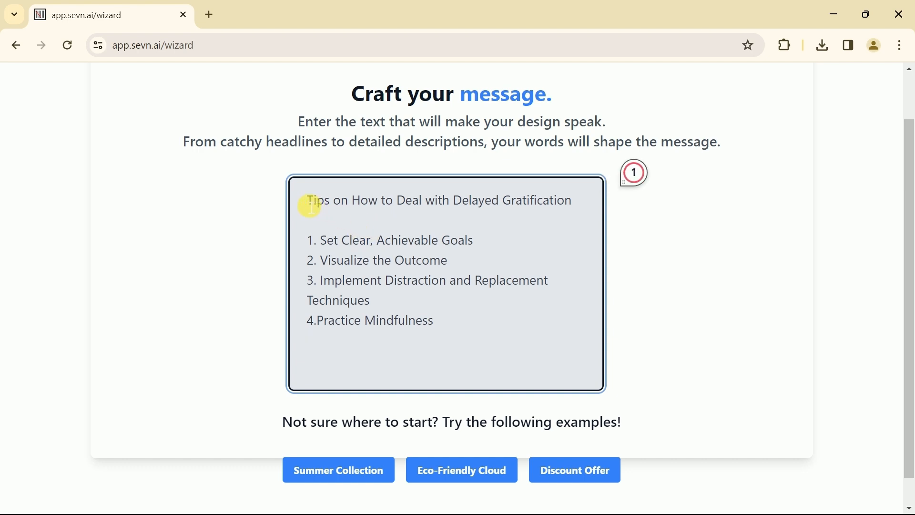
click(632, 172)
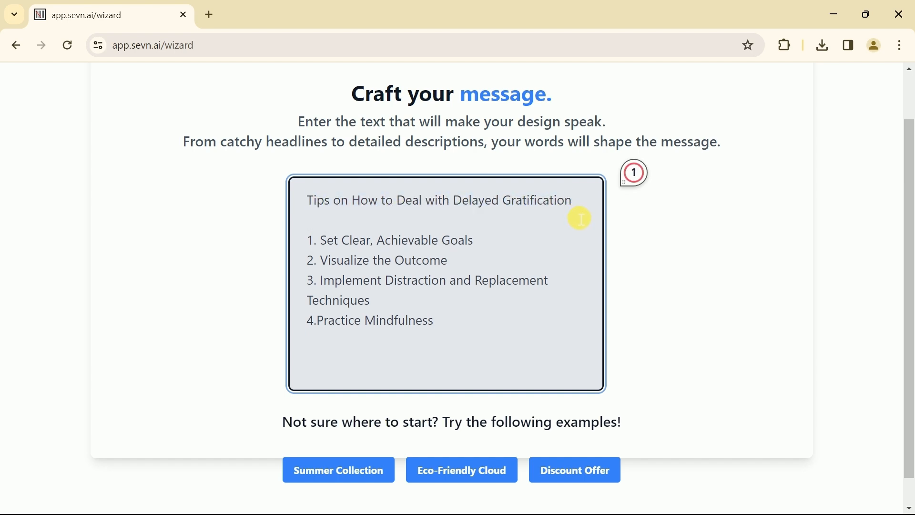
mouse_move(352, 248)
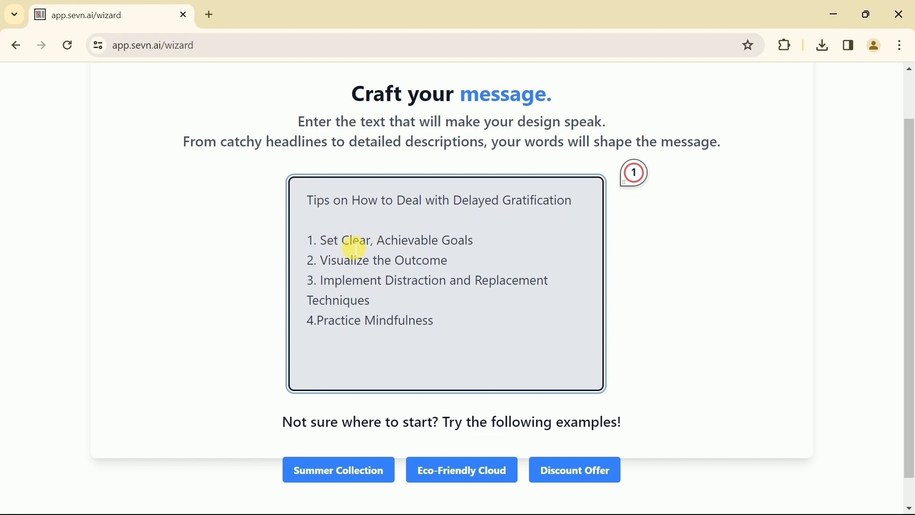
mouse_move(437, 354)
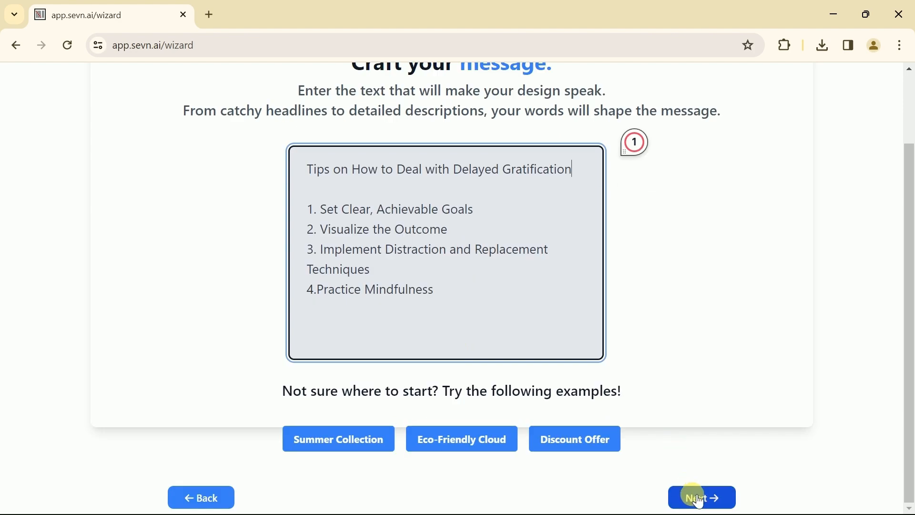
- Generate Instagram designs and continue with the pink circle-layout Delayed Gratification Tips design in the editor
click(700, 496)
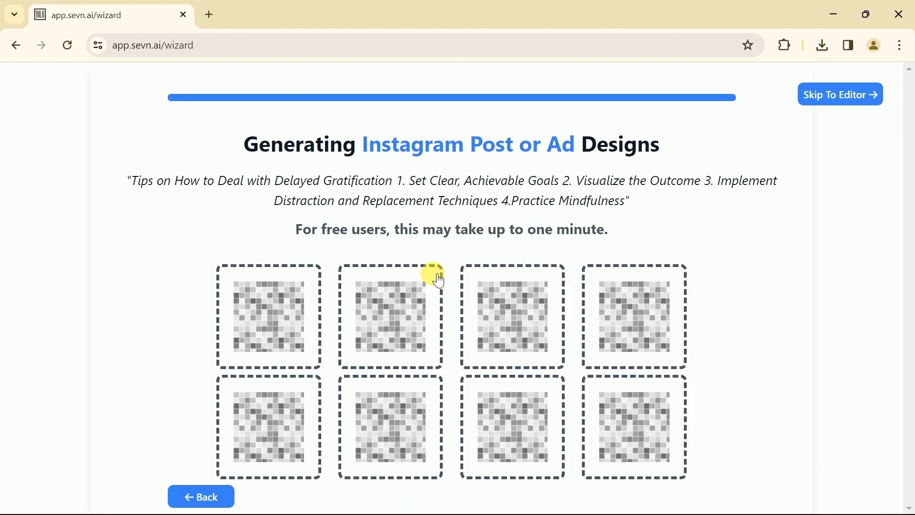
mouse_move(368, 187)
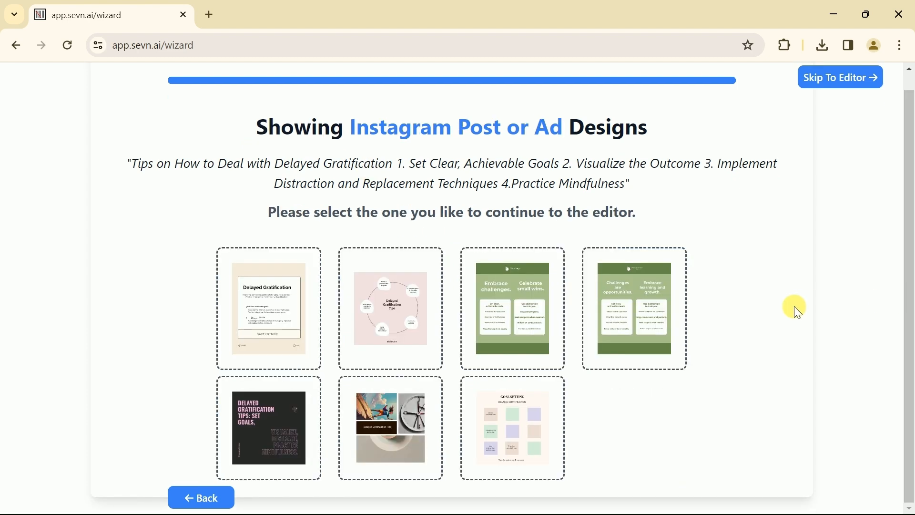
mouse_move(475, 344)
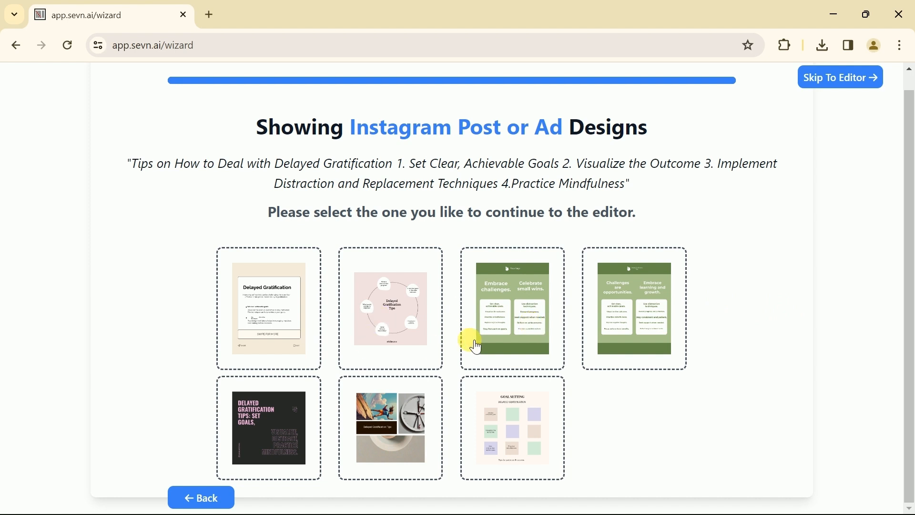
mouse_move(315, 433)
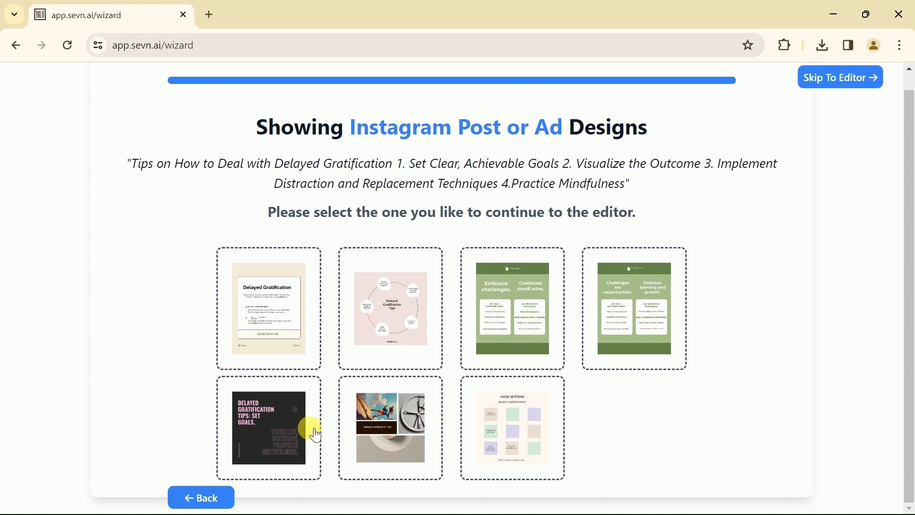
mouse_move(540, 310)
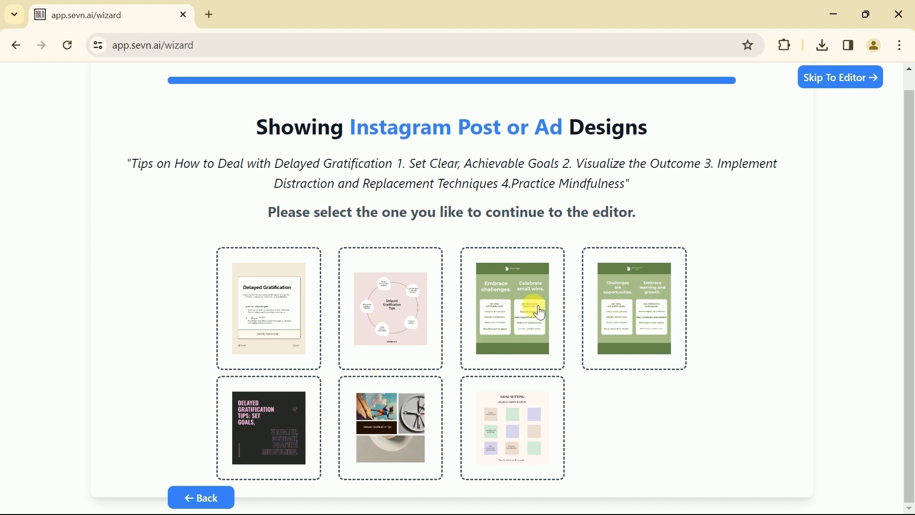
mouse_move(616, 321)
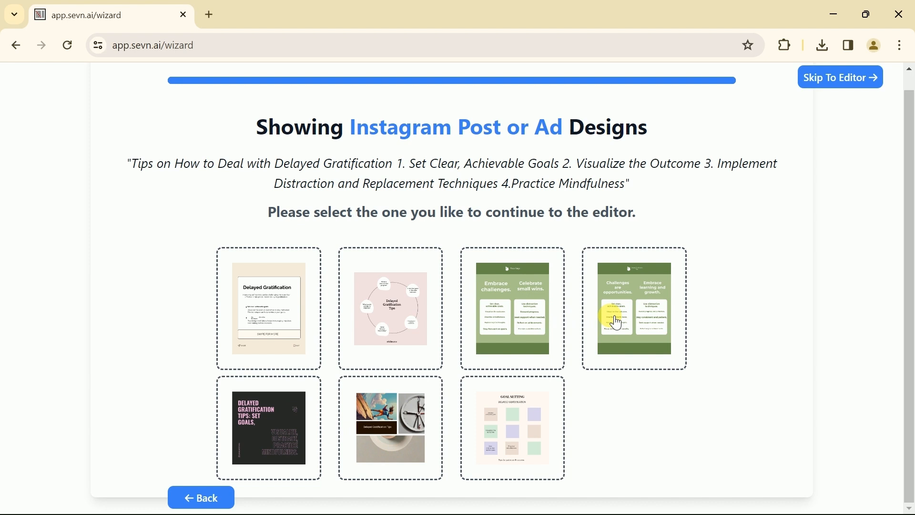
click(390, 307)
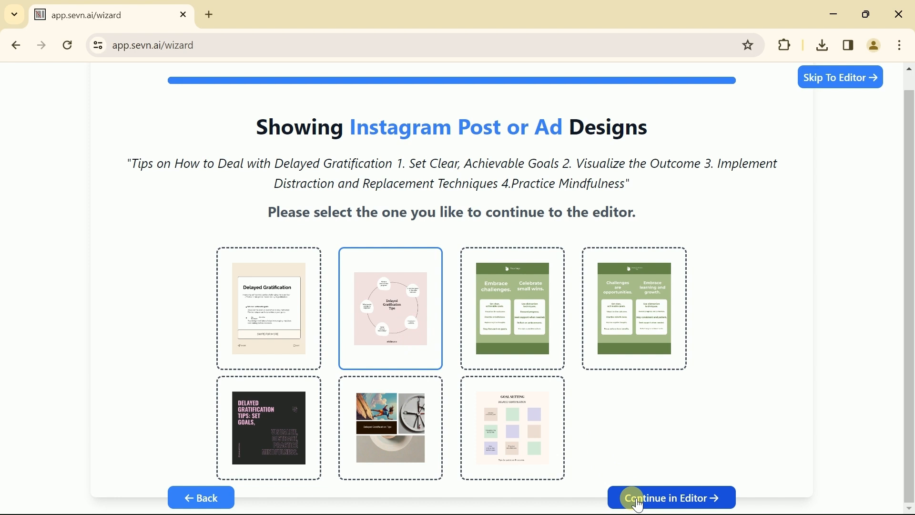
click(670, 497)
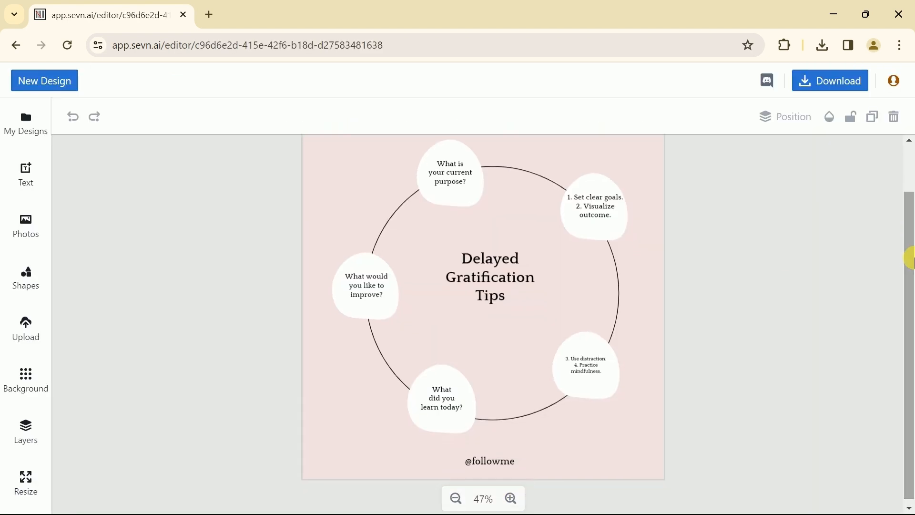
- Select the Delayed Gratification Tips title and enlarge its font size from 46 to 63
click(490, 277)
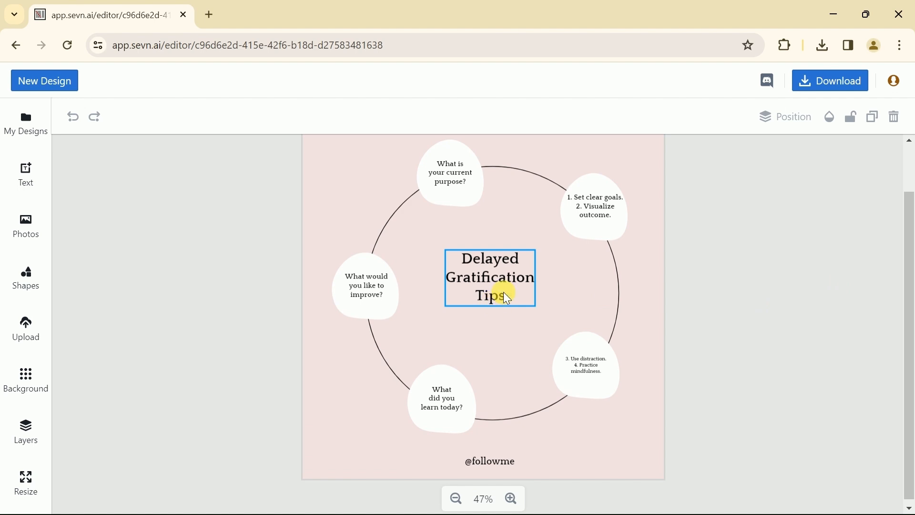
click(491, 277)
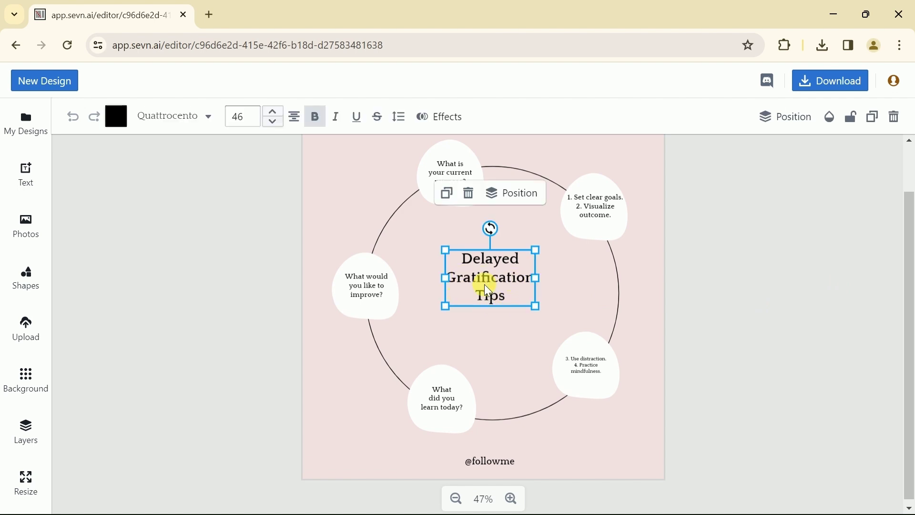
mouse_move(500, 278)
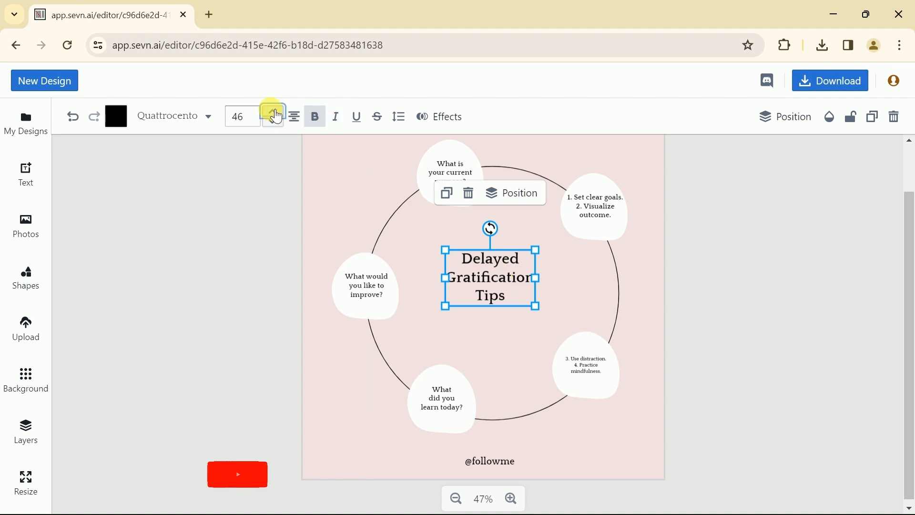
mouse_move(537, 309)
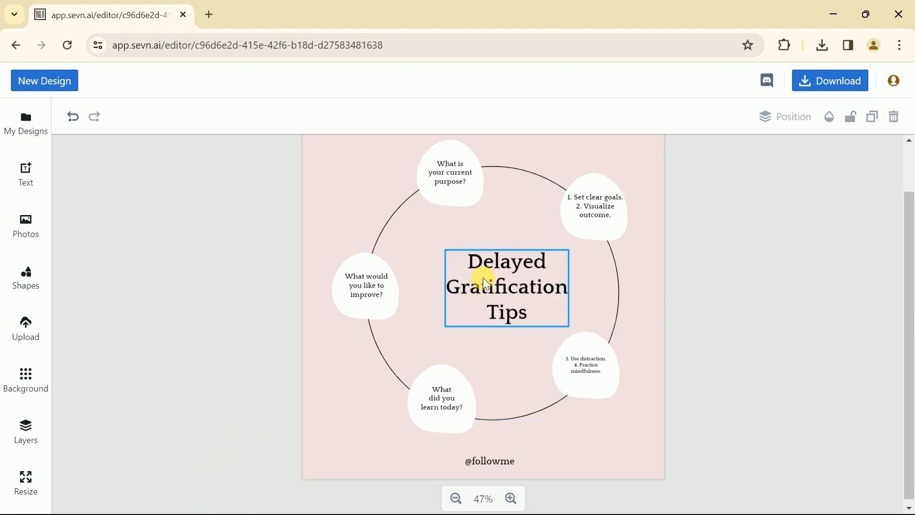
- Try yellow colour and italic on the title, reverting both to plain black, and view its effects
click(115, 116)
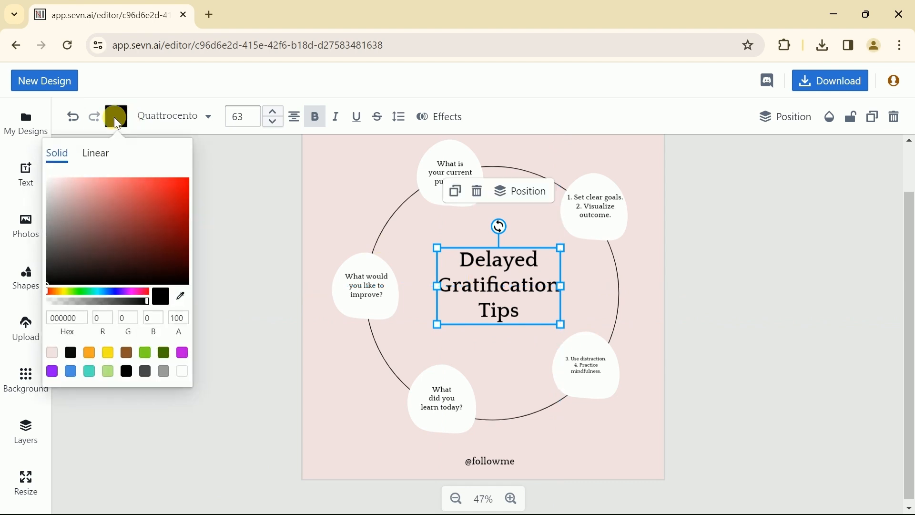
click(145, 227)
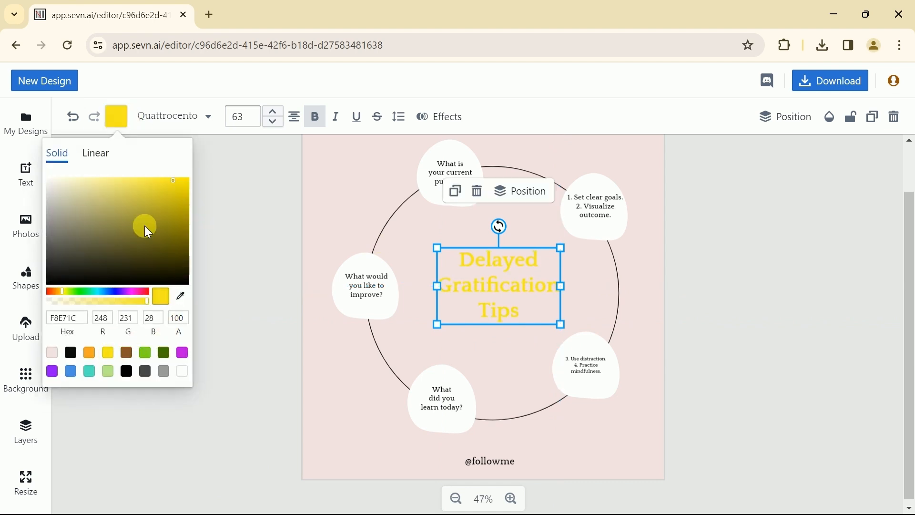
click(70, 352)
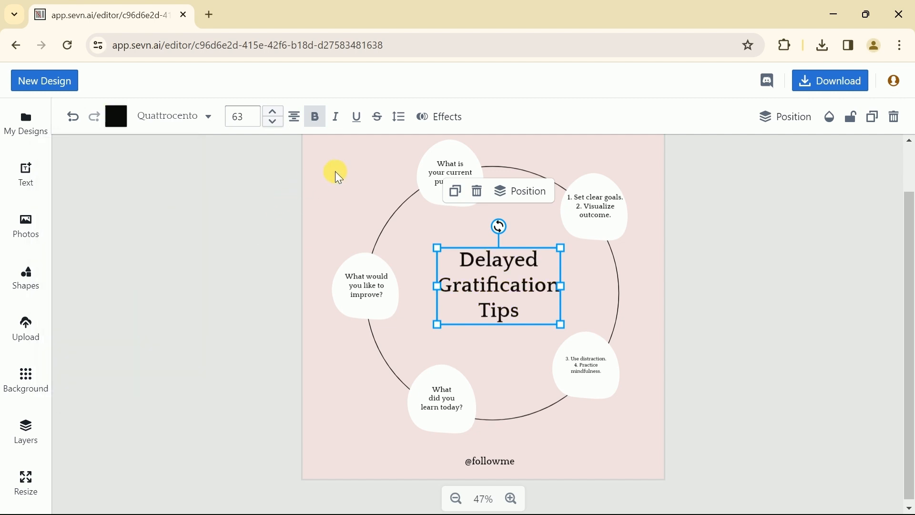
click(335, 116)
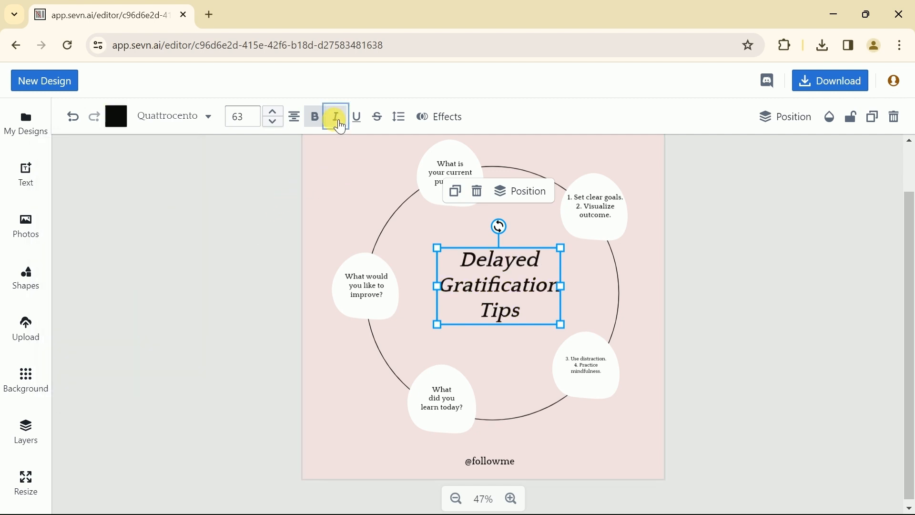
click(335, 117)
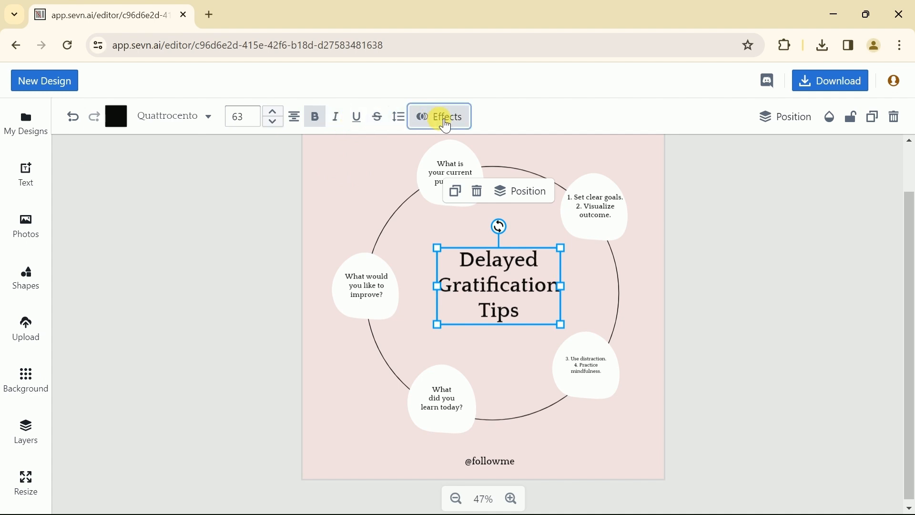
click(439, 117)
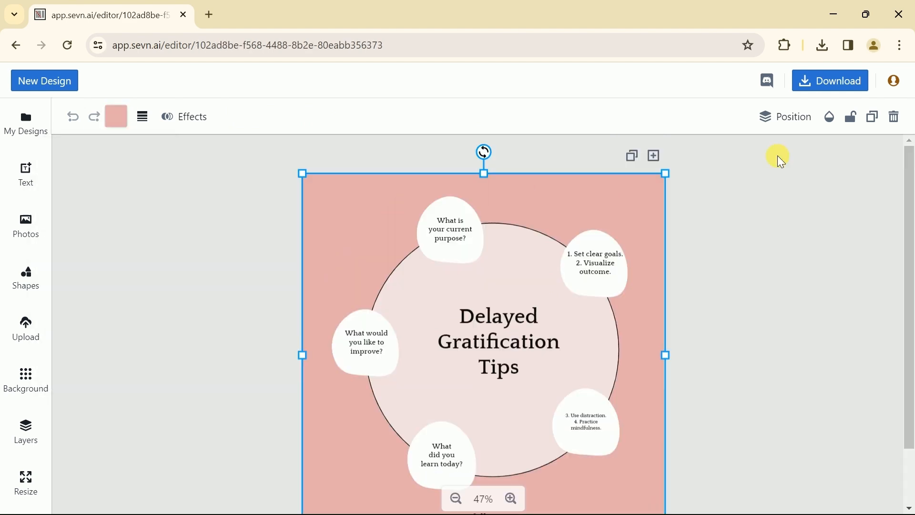
- Check the background's position and transparency unchanged, then bring up the post's download options
click(793, 116)
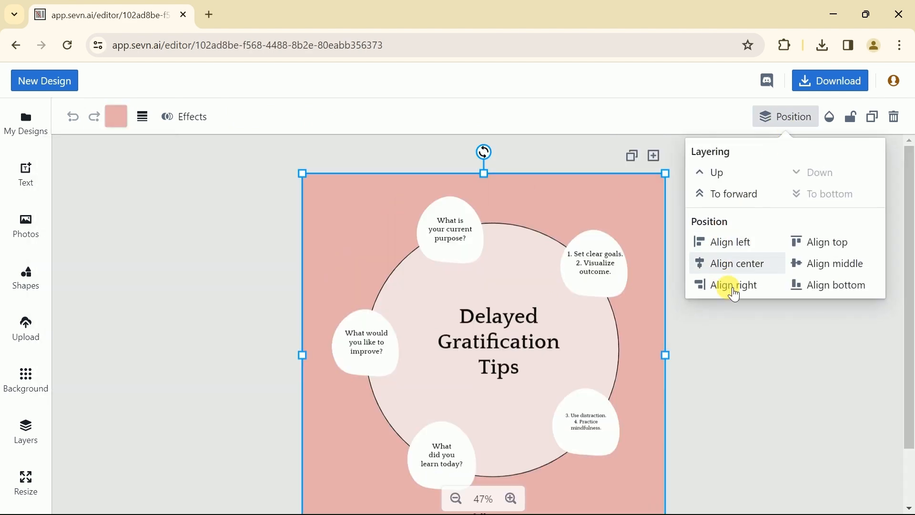
mouse_move(831, 116)
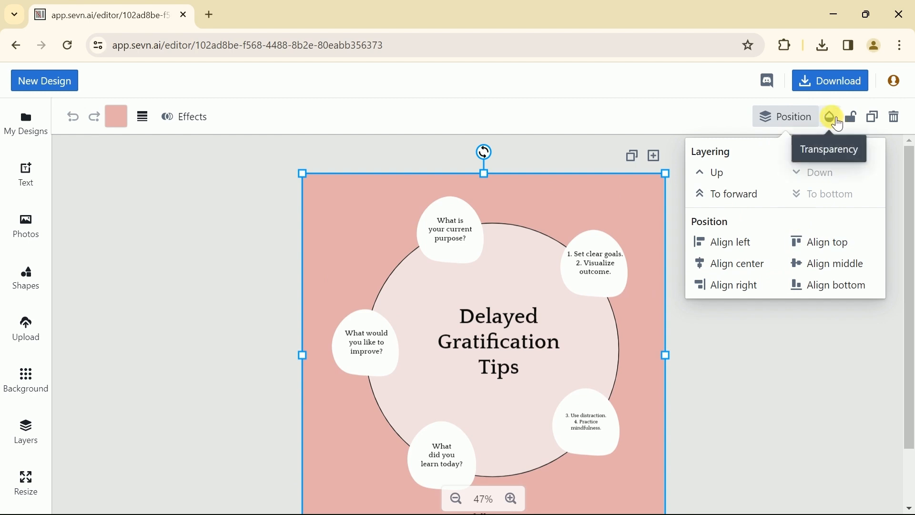
click(829, 116)
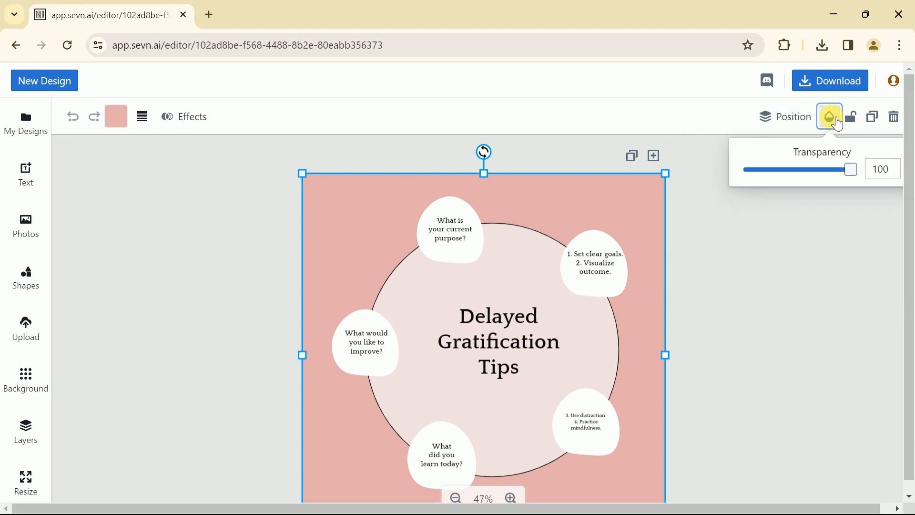
mouse_move(872, 117)
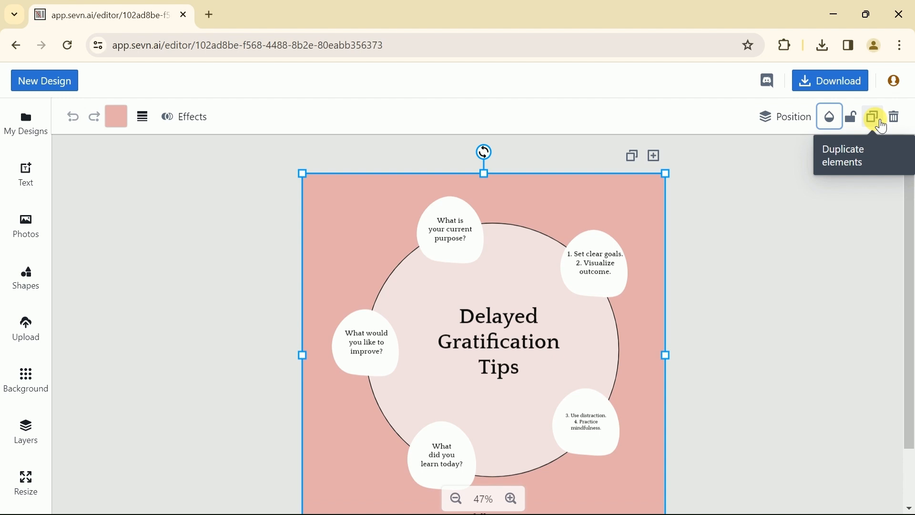
mouse_move(751, 289)
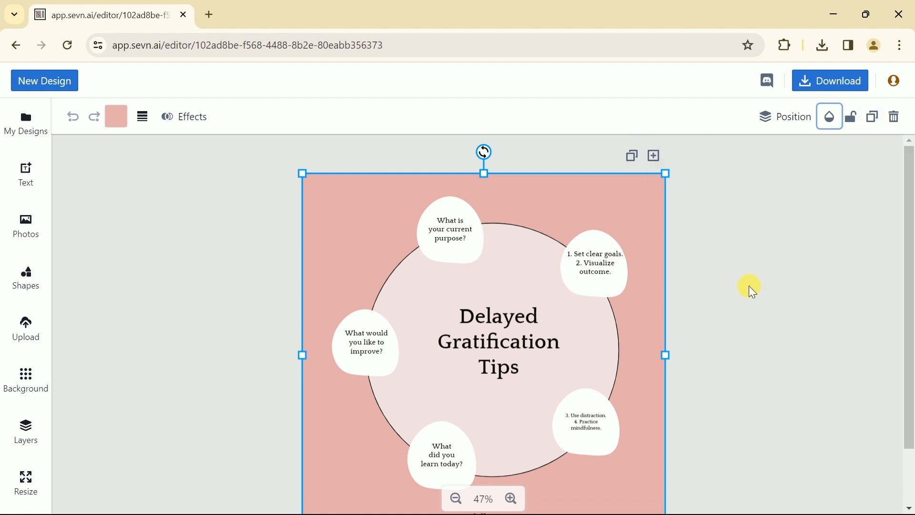
click(830, 80)
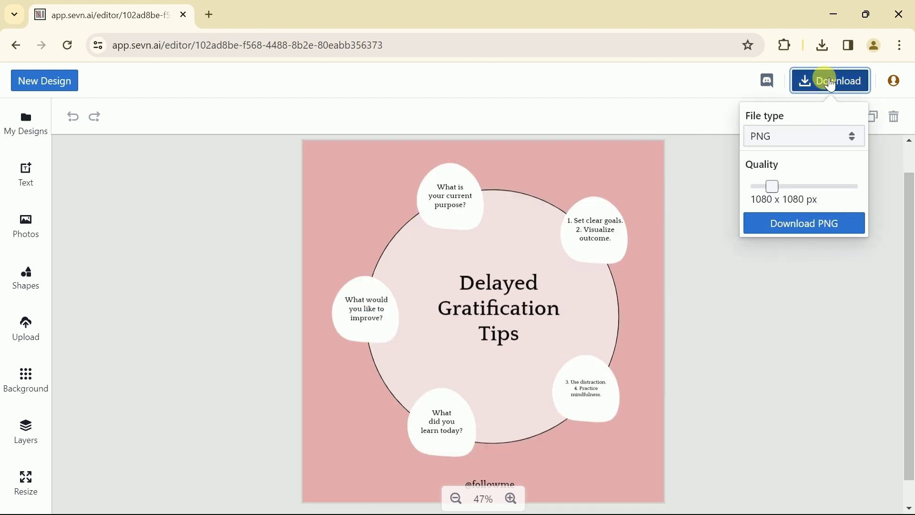
- Download the post as a 1080 x 1080 PNG and open the finished file from Chrome's downloads
click(803, 136)
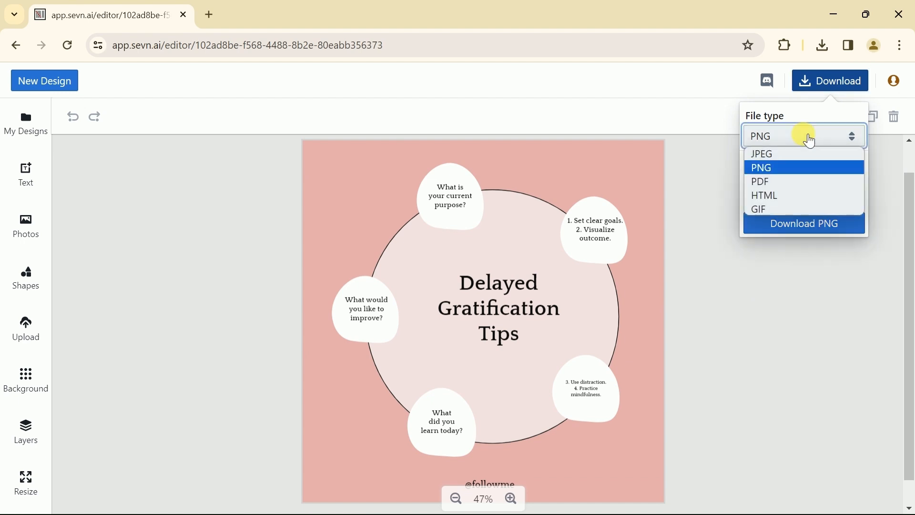
mouse_move(764, 195)
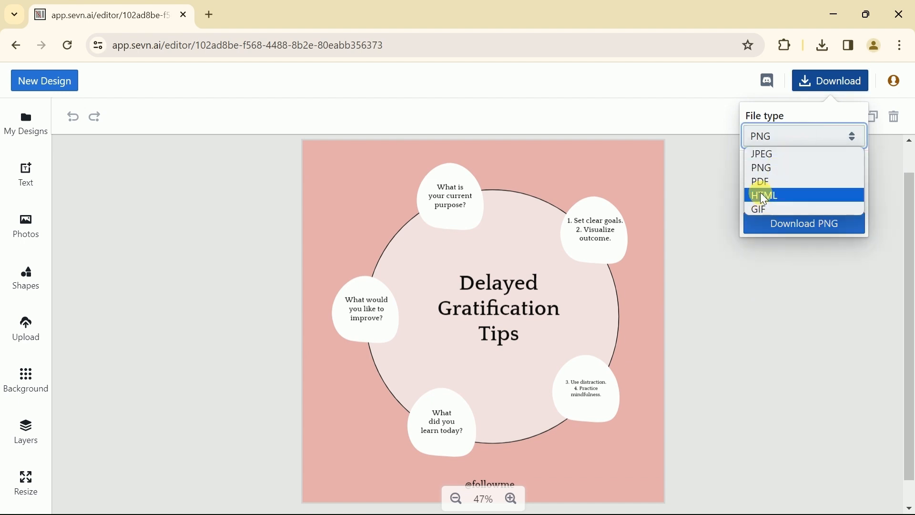
mouse_move(800, 181)
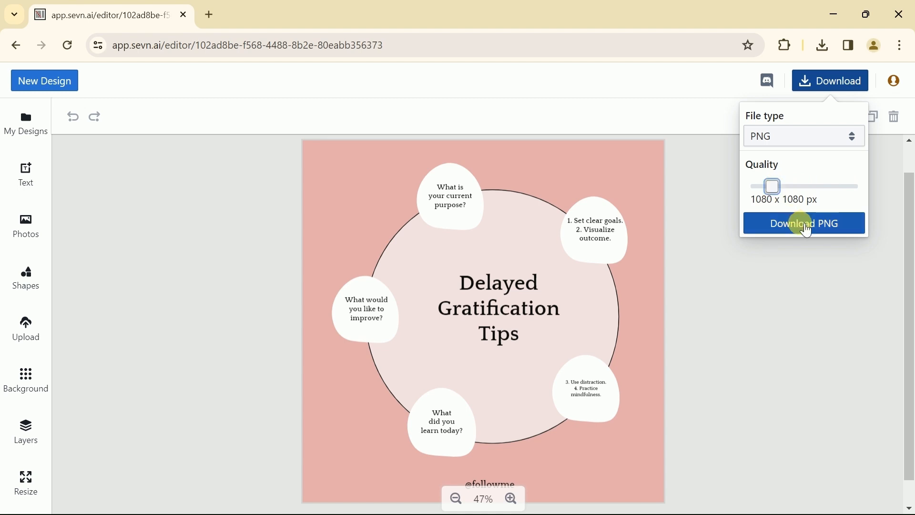
click(804, 223)
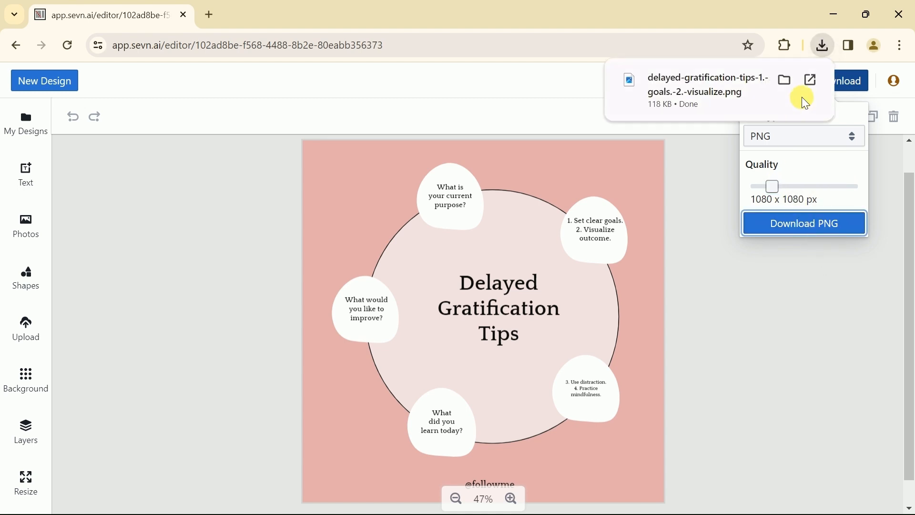
click(809, 80)
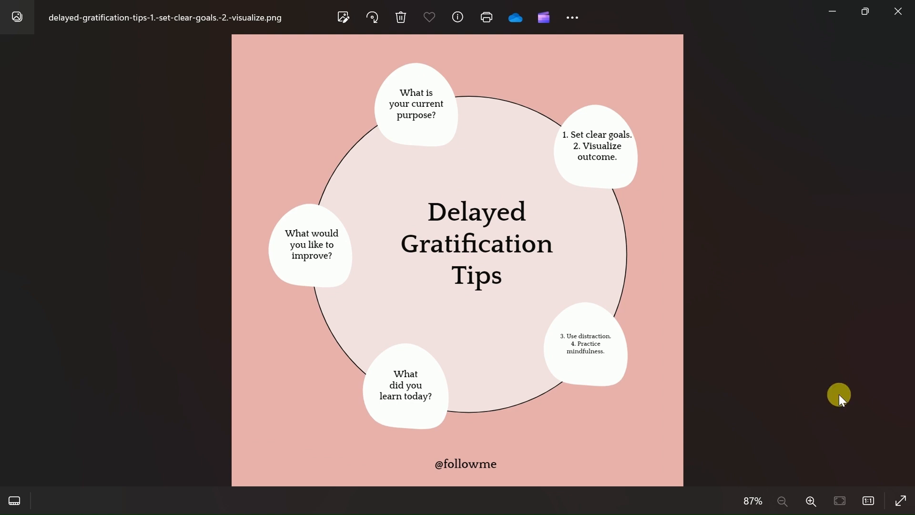
- Zoom into the downloaded Delayed Gratification Tips image at 100% in Windows Photos
click(811, 501)
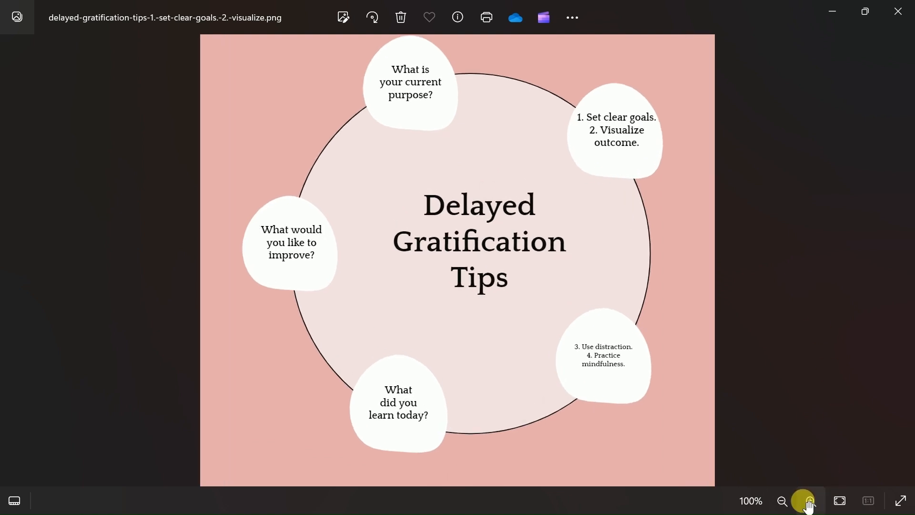
click(812, 501)
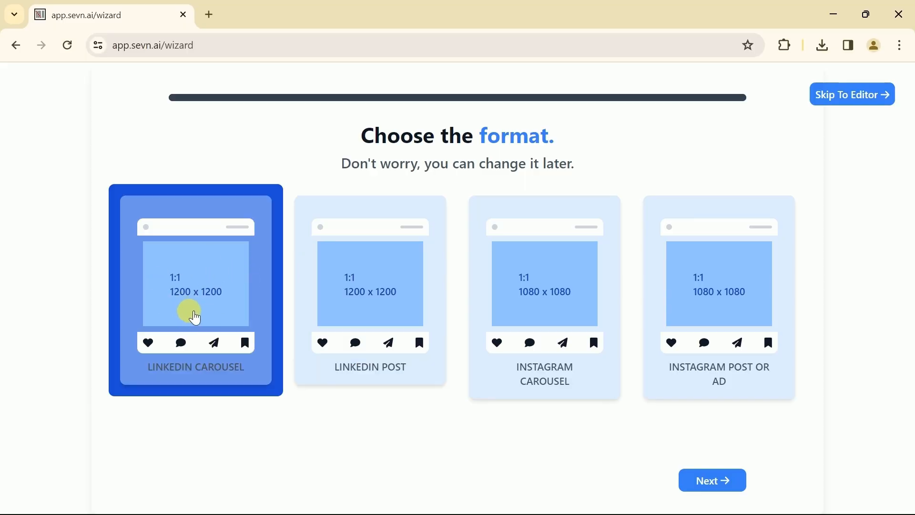
mouse_move(195, 288)
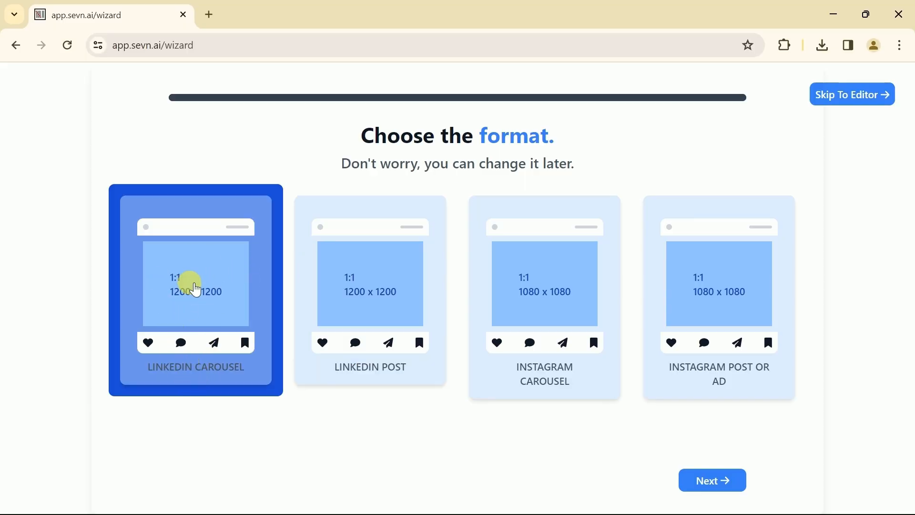
- Continue with LinkedIn Carousel and fill the message with the AdTech three-feature announcement text
click(711, 480)
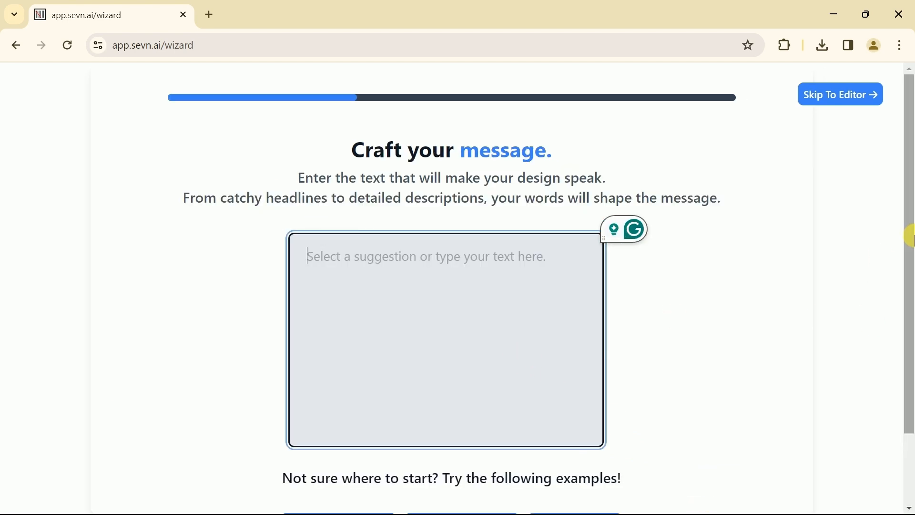
scroll(down, 3)
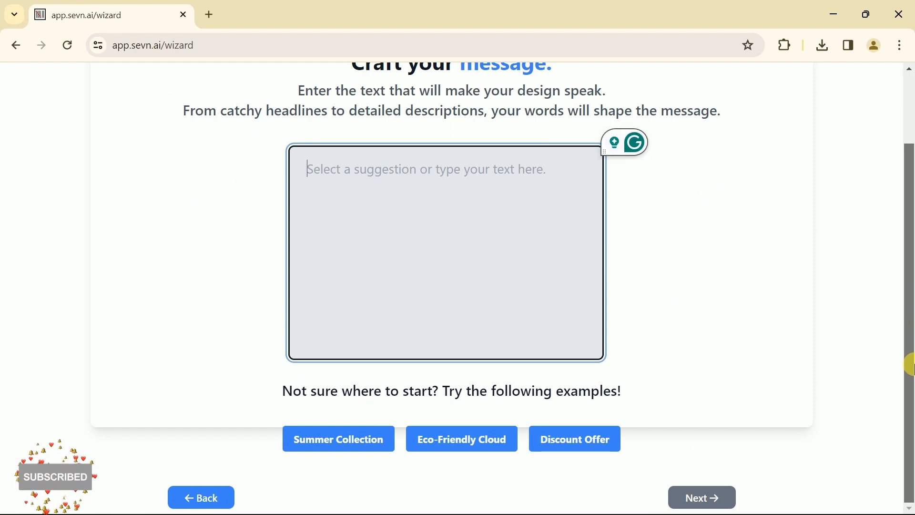
scroll(up, 3)
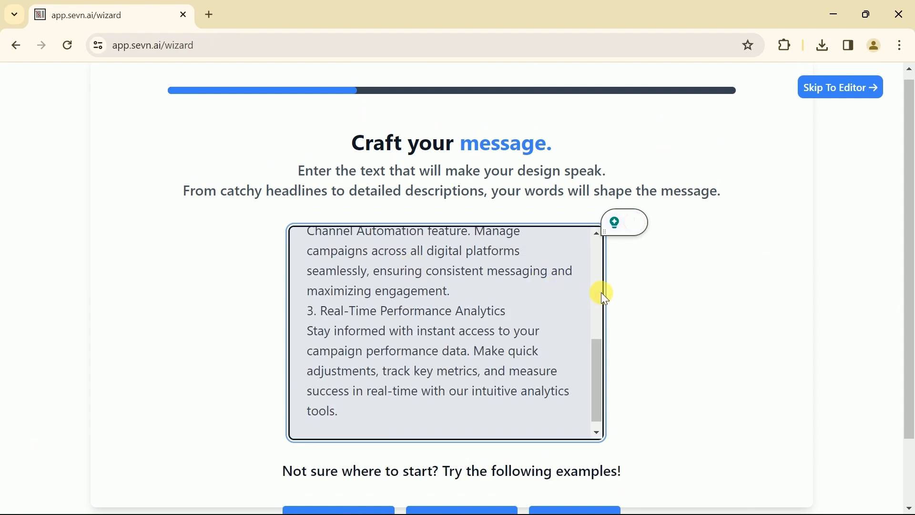
scroll(up, 3)
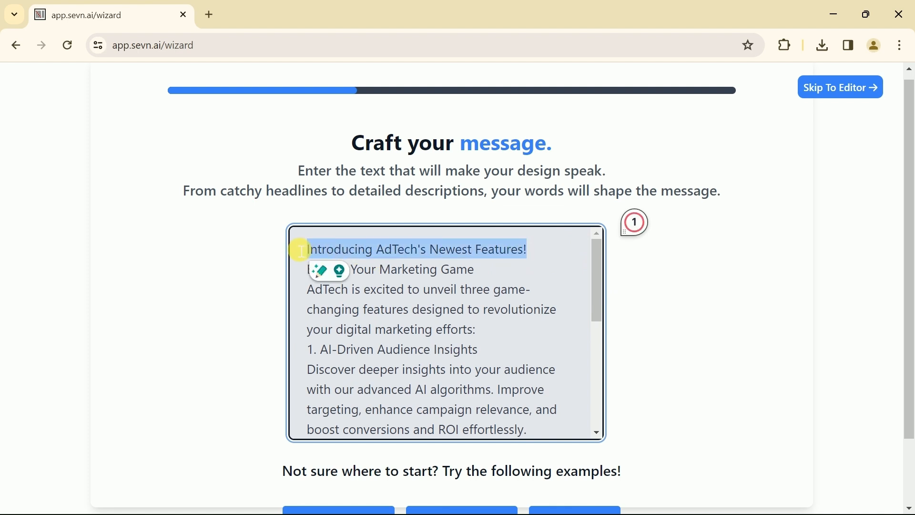
scroll(down, 3)
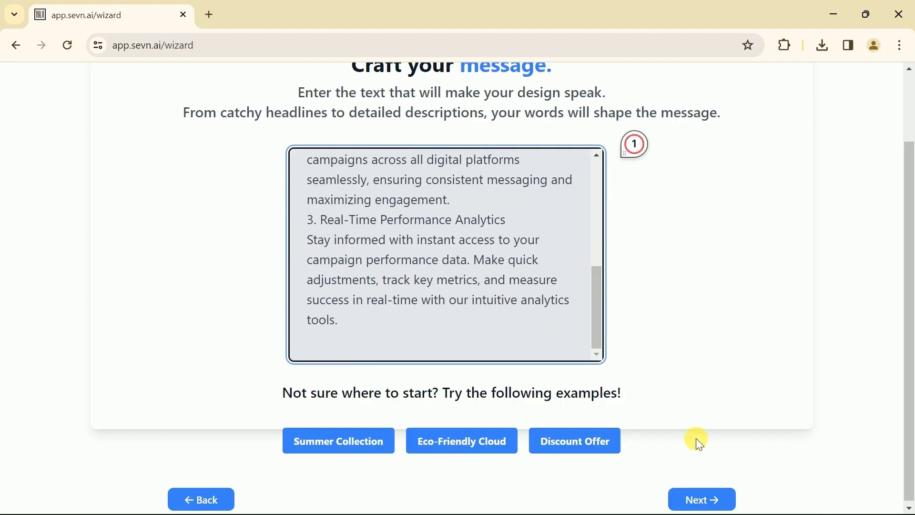
- Generate the AdTech LinkedIn carousels and take the navy 'Welcome to a New Era' design into the editor
click(701, 499)
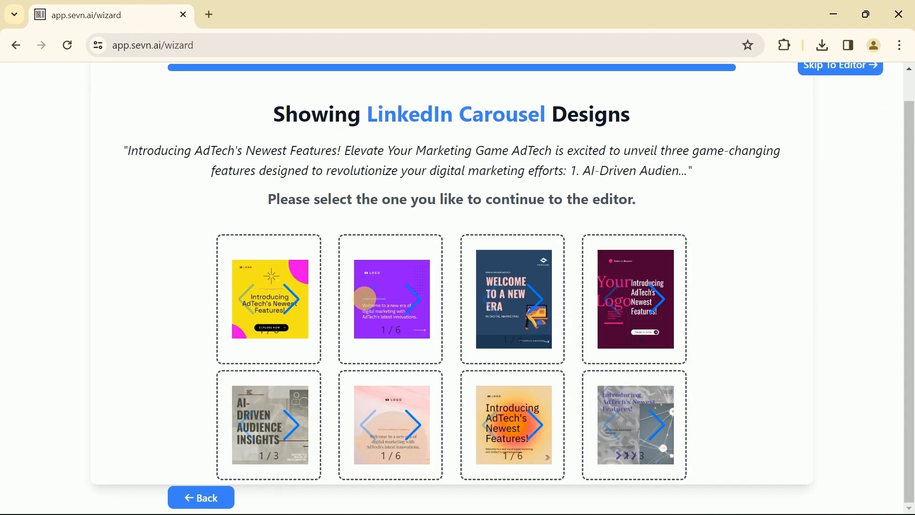
mouse_move(610, 417)
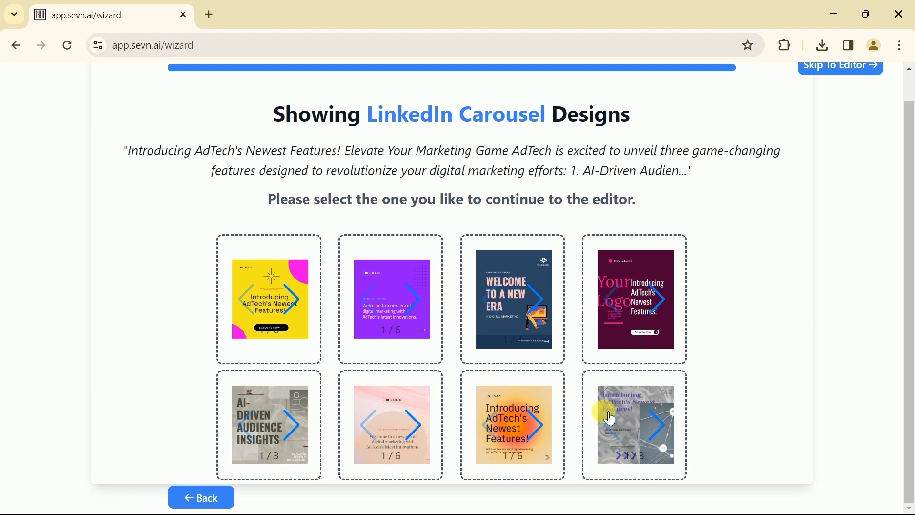
click(512, 299)
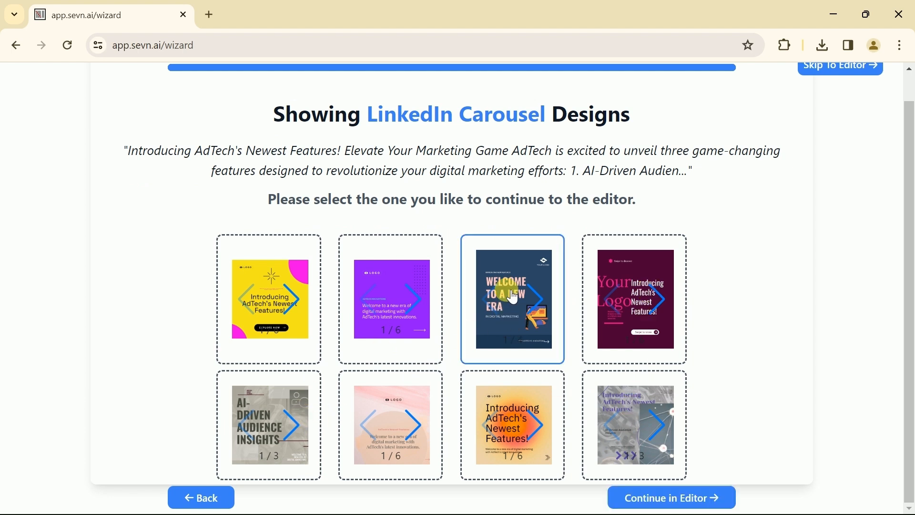
mouse_move(513, 300)
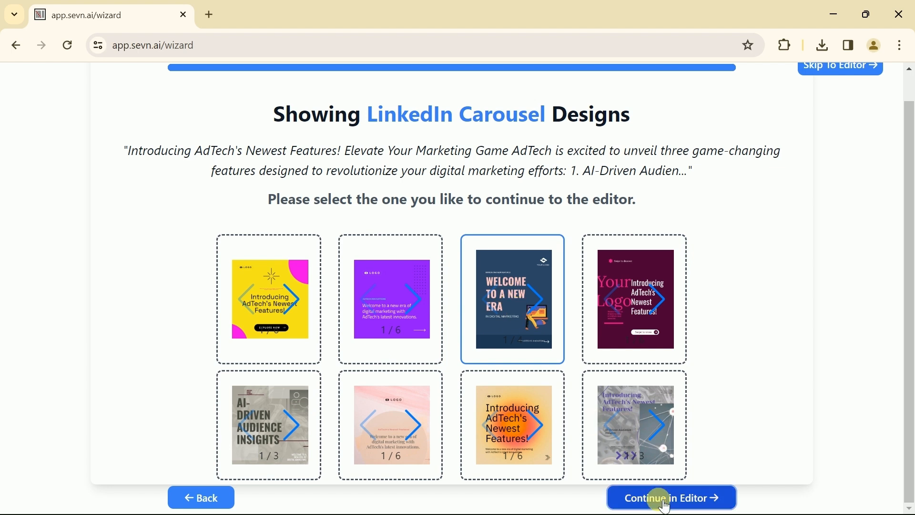
click(670, 497)
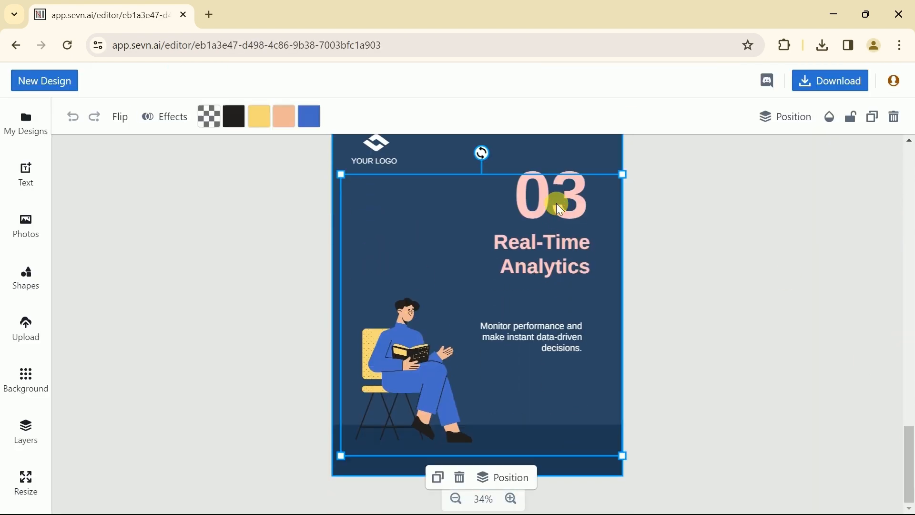
- Download the navy carousel as a 1440 x 1800 PNG and start a new design
click(829, 81)
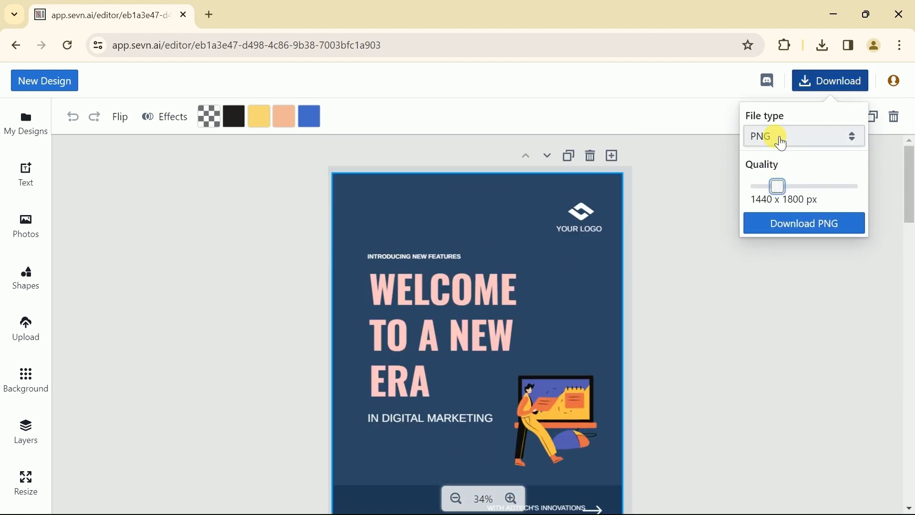
click(803, 224)
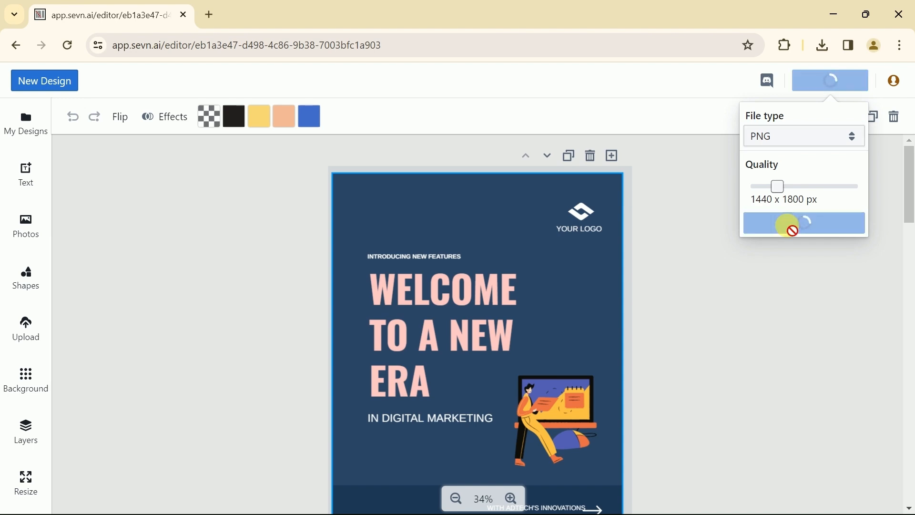
click(822, 45)
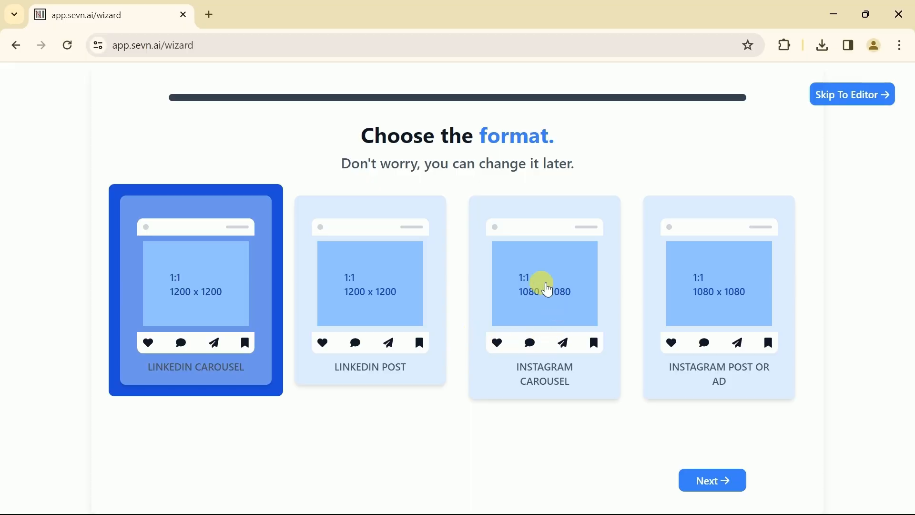
- Generate 'Traits of Exceptional Employees' Instagram carousels and edit the blue 'Active Listening' design
click(543, 292)
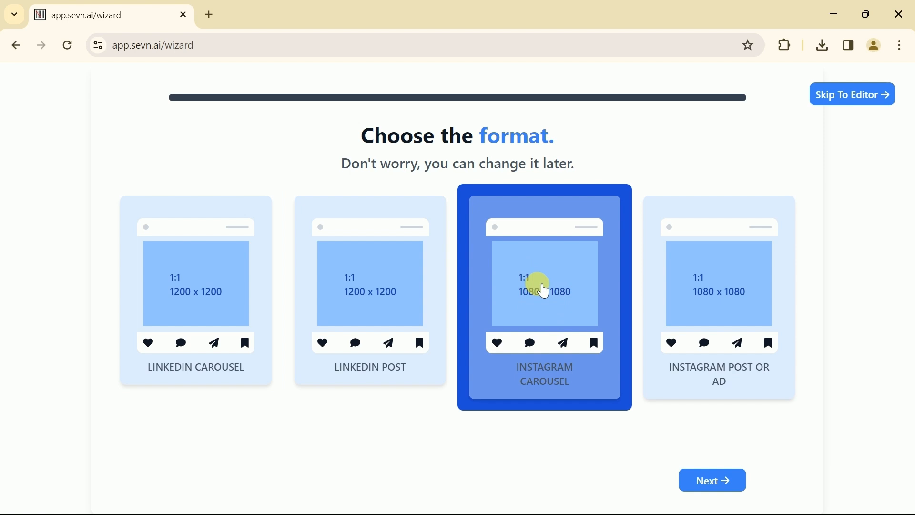
mouse_move(699, 468)
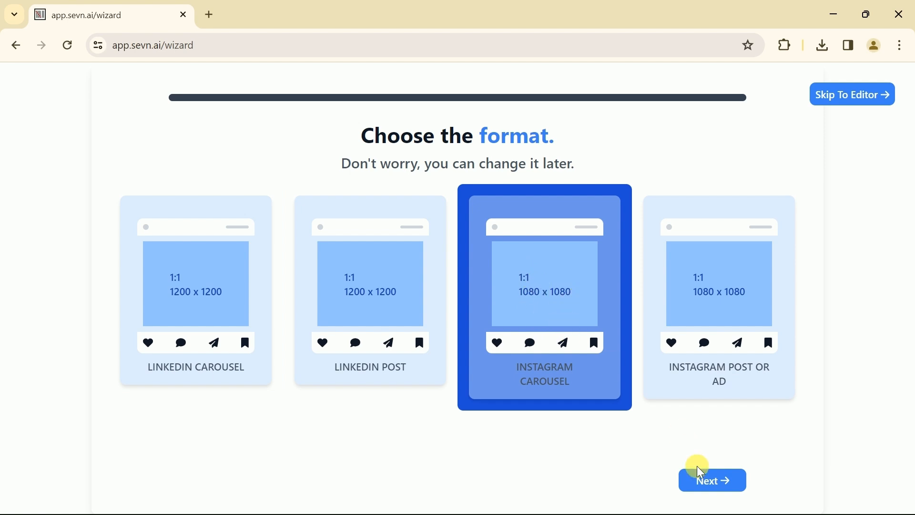
click(712, 480)
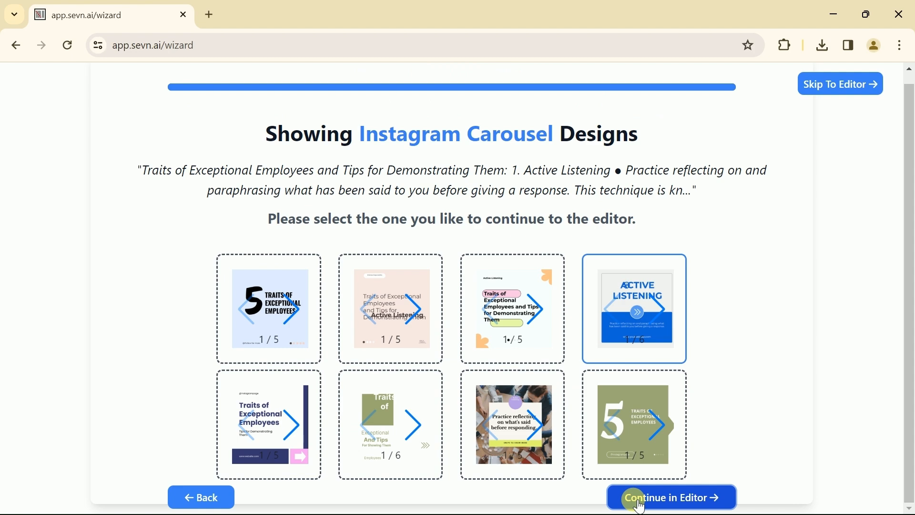
click(670, 497)
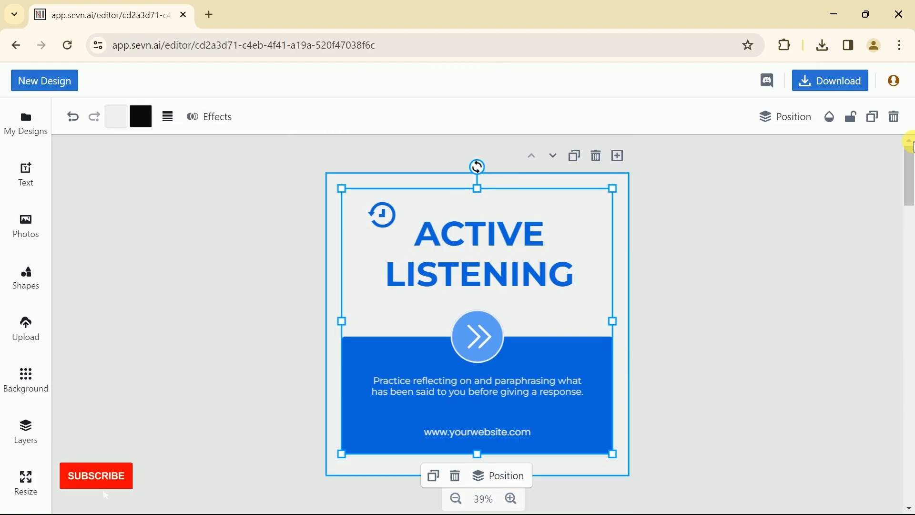